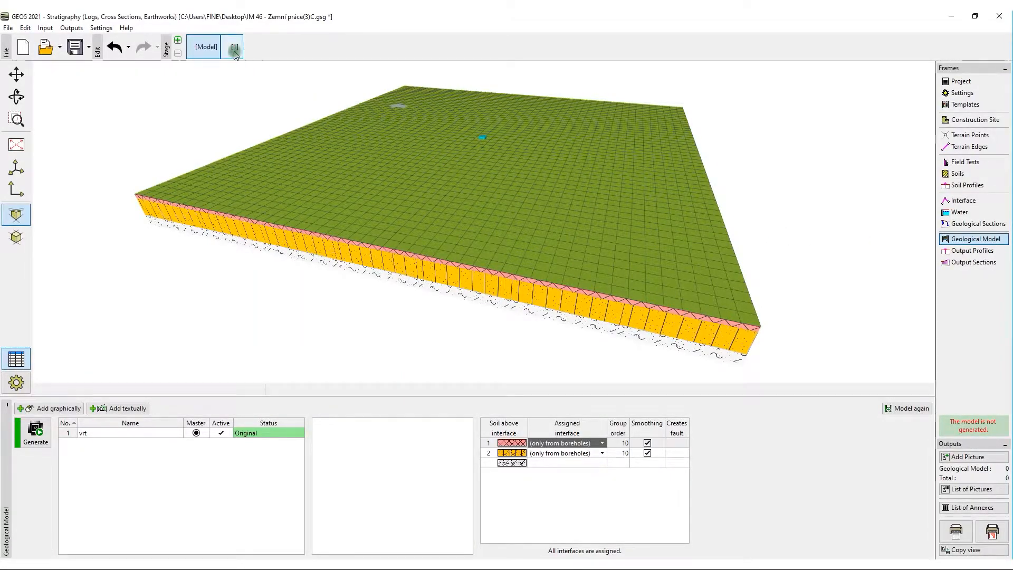
Step: Switch to construction stage 1 and show its empty Terrain Points list
{"action": "left_click", "coordinate": [232, 45]}
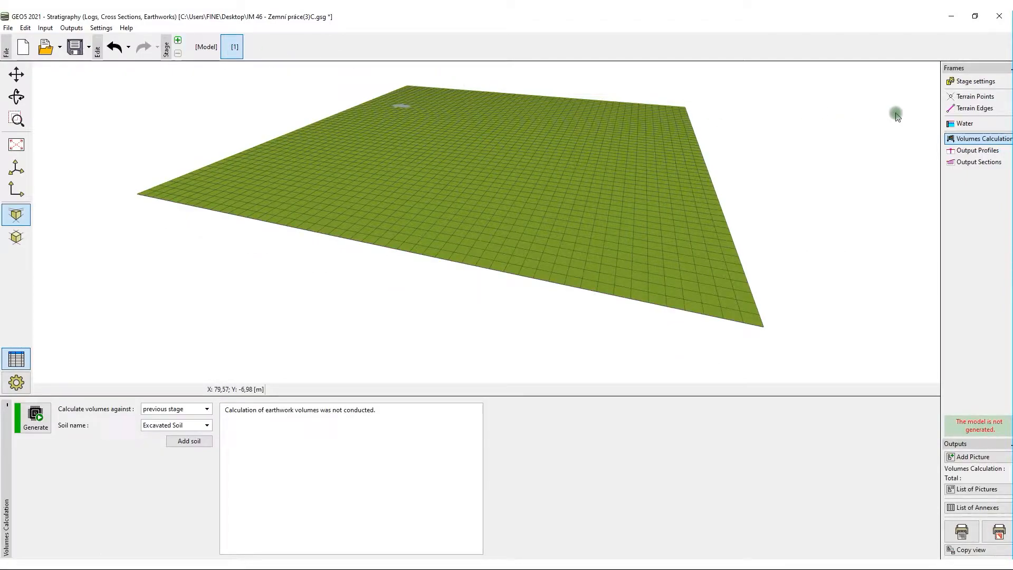
{"action": "left_click", "coordinate": [974, 96]}
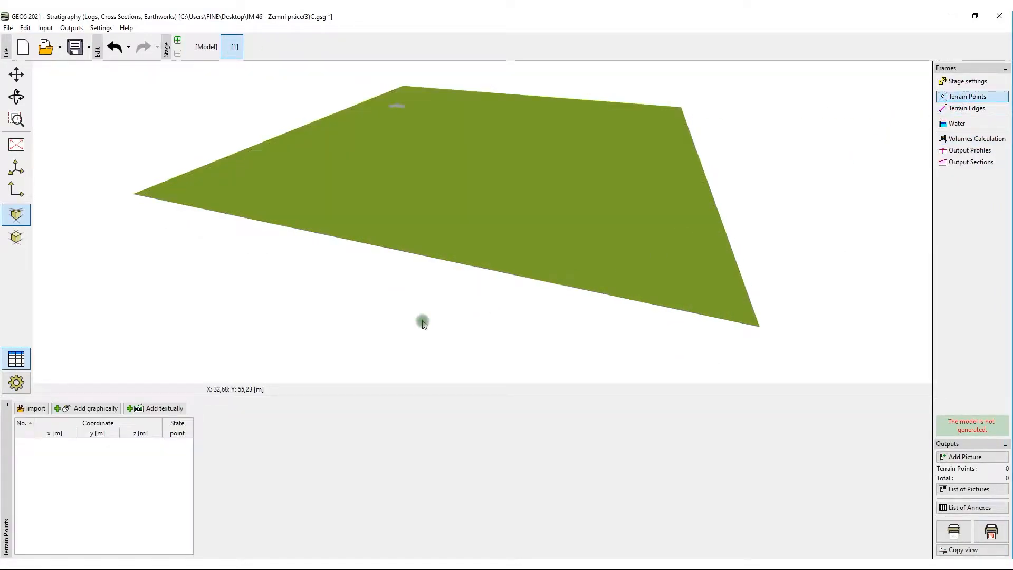
Step: Import terrain points from the im46.txt text table with fixed-width columns, reshaping the terrain hollow
{"action": "left_click", "coordinate": [35, 407]}
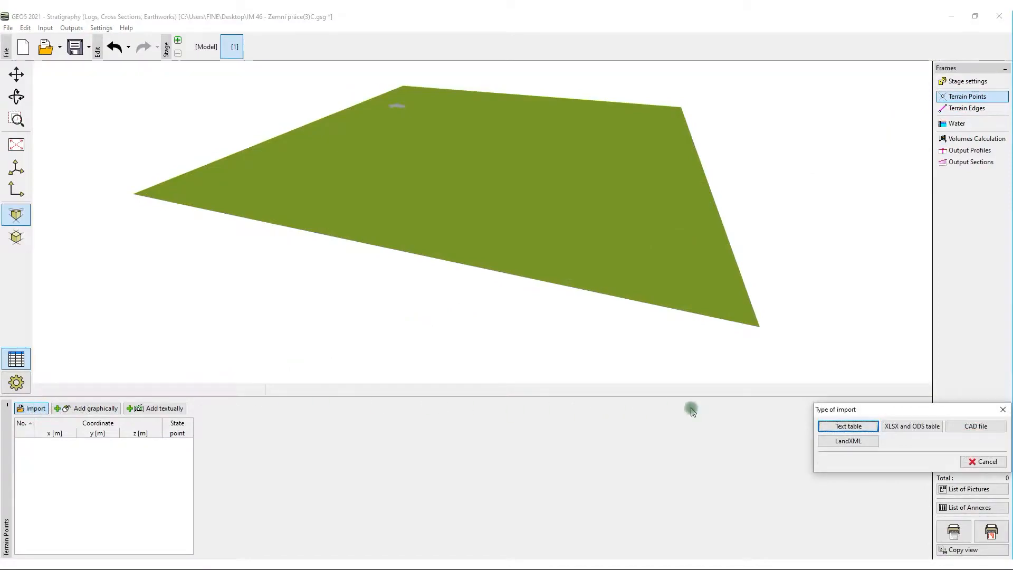
{"action": "left_click", "coordinate": [847, 425]}
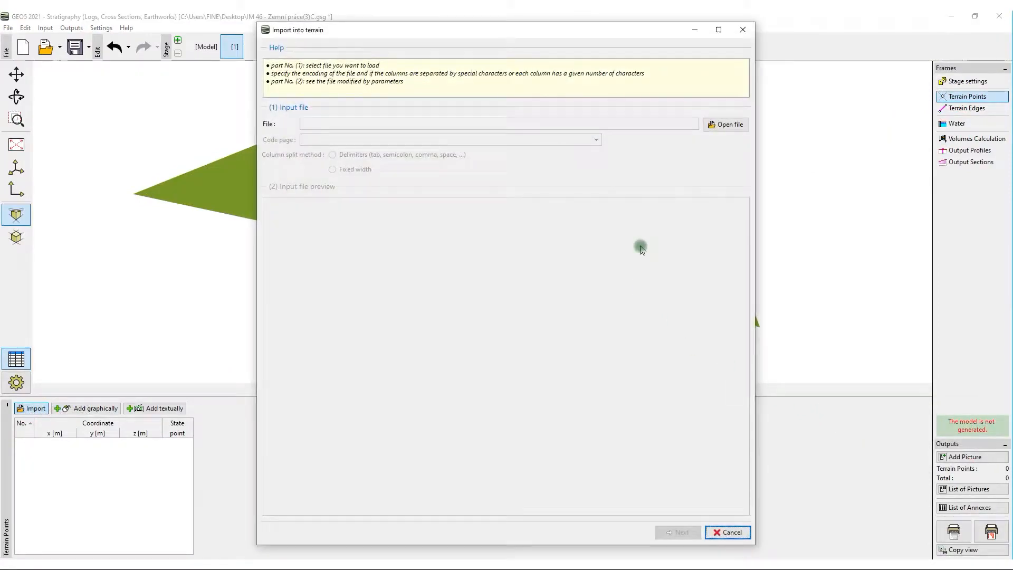
{"action": "left_click", "coordinate": [726, 124]}
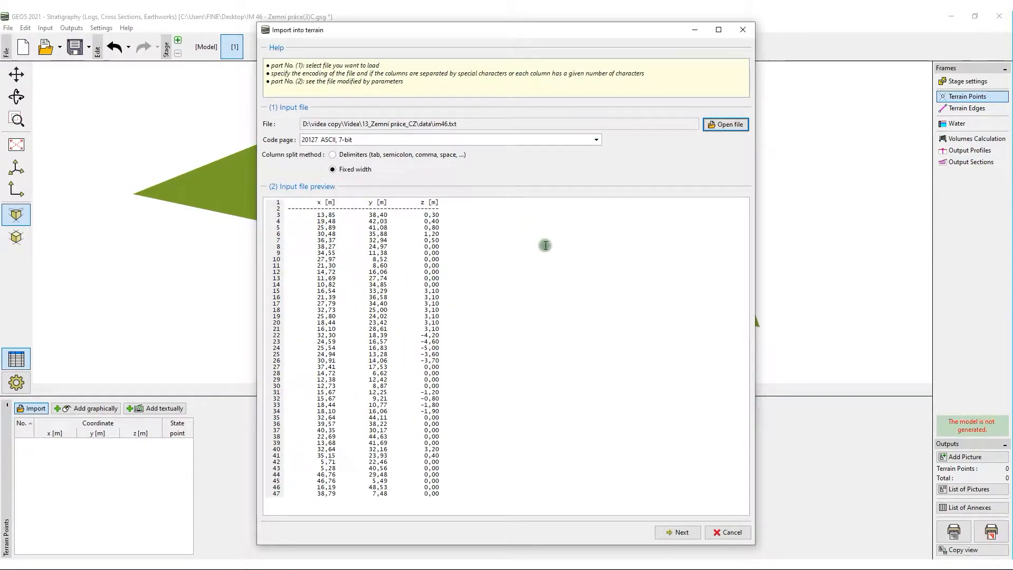
{"action": "left_click", "coordinate": [678, 531]}
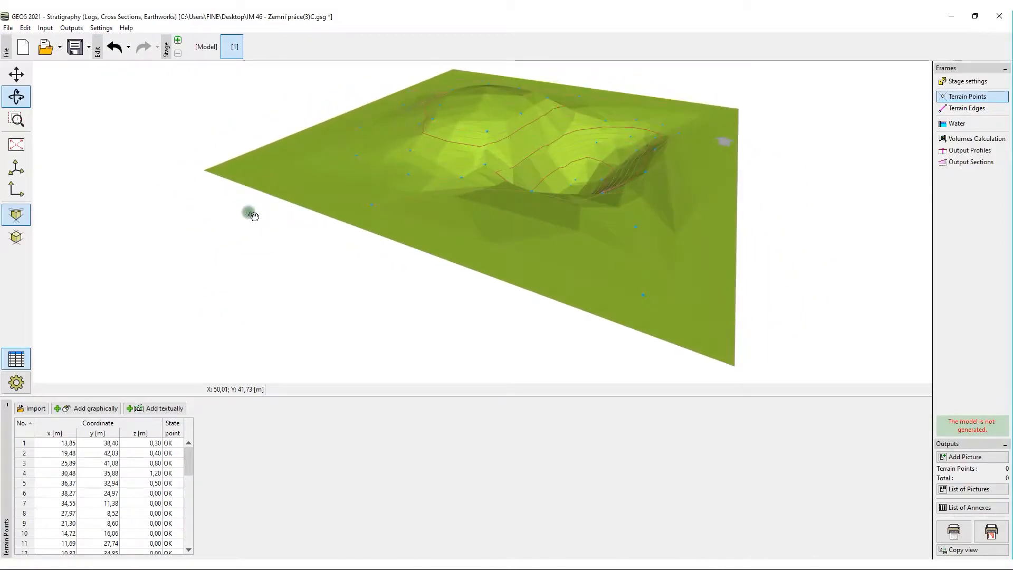
{"action": "left_click_drag", "start_coordinate": [251, 214], "coordinate": [219, 208]}
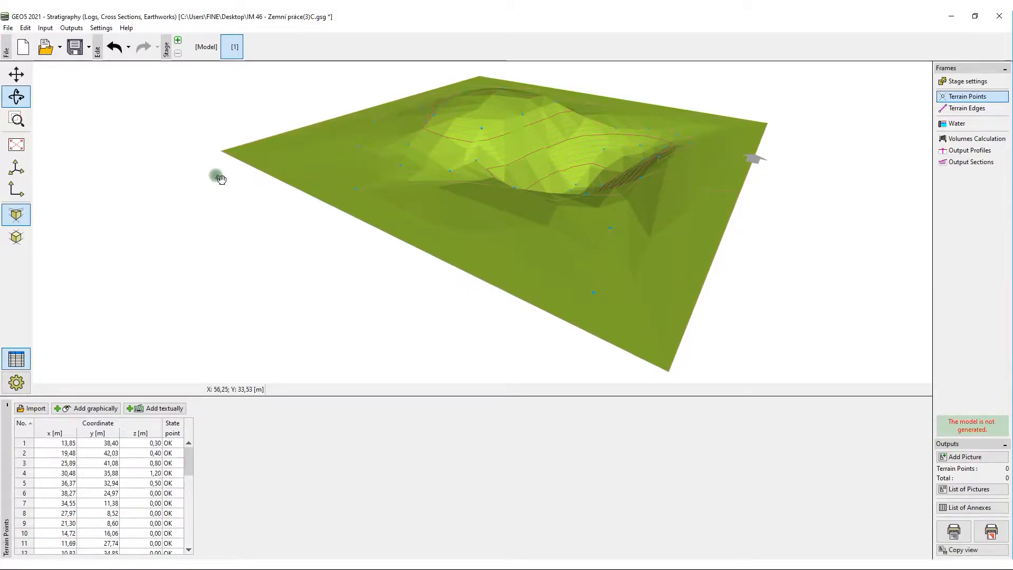
Step: Generate stage 1 volumes (558,87 m³ excavated, 1153,87 m³ filled) and add construction stage 2
{"action": "left_click", "coordinate": [973, 139]}
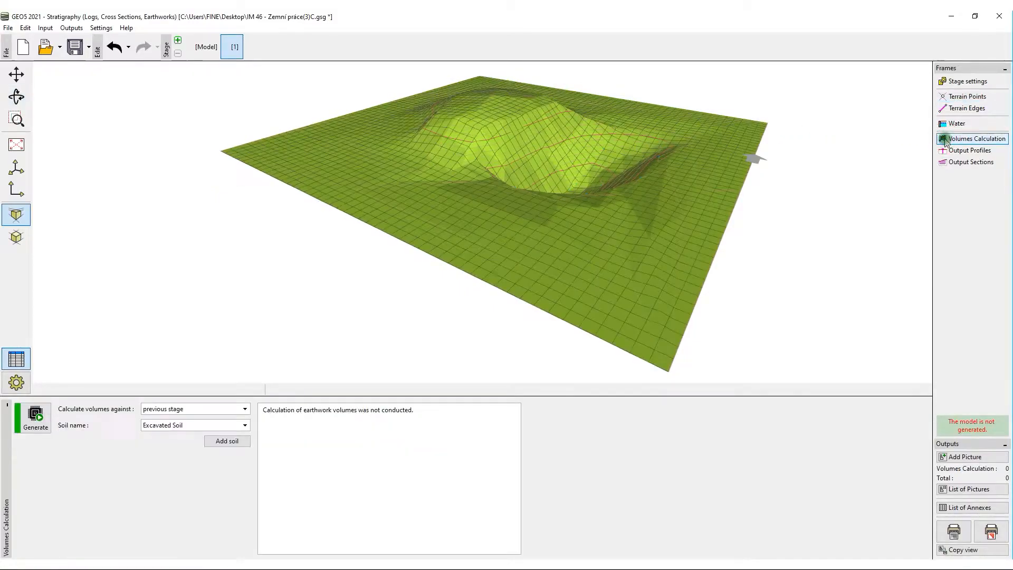
{"action": "left_click", "coordinate": [34, 418]}
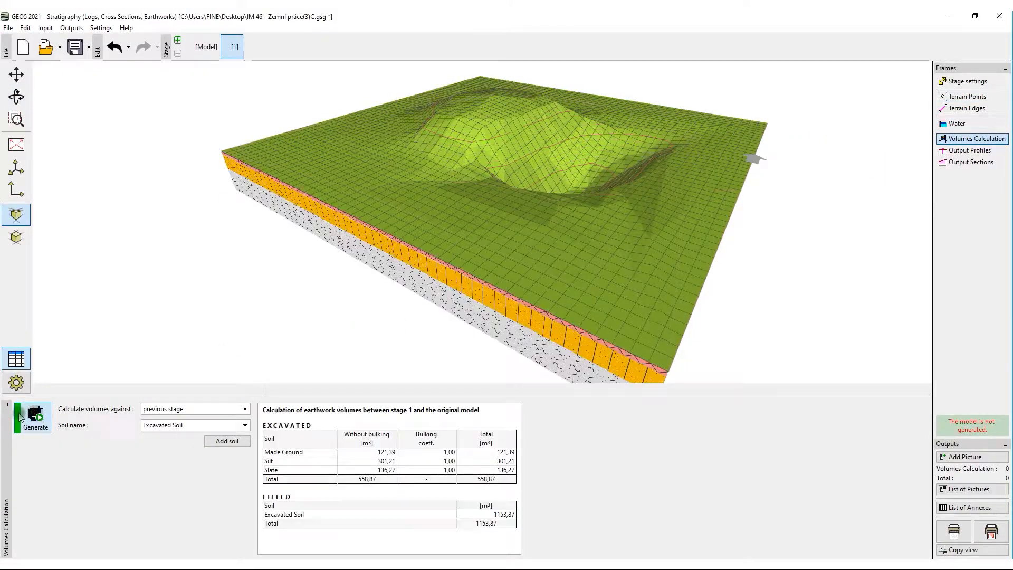
{"action": "left_click", "coordinate": [33, 421]}
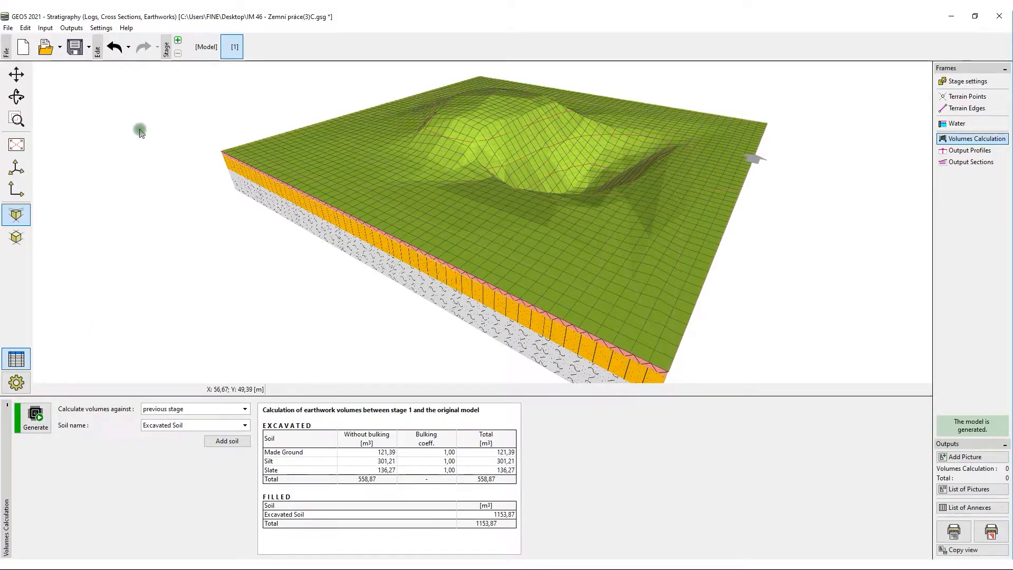
{"action": "left_click", "coordinate": [178, 40]}
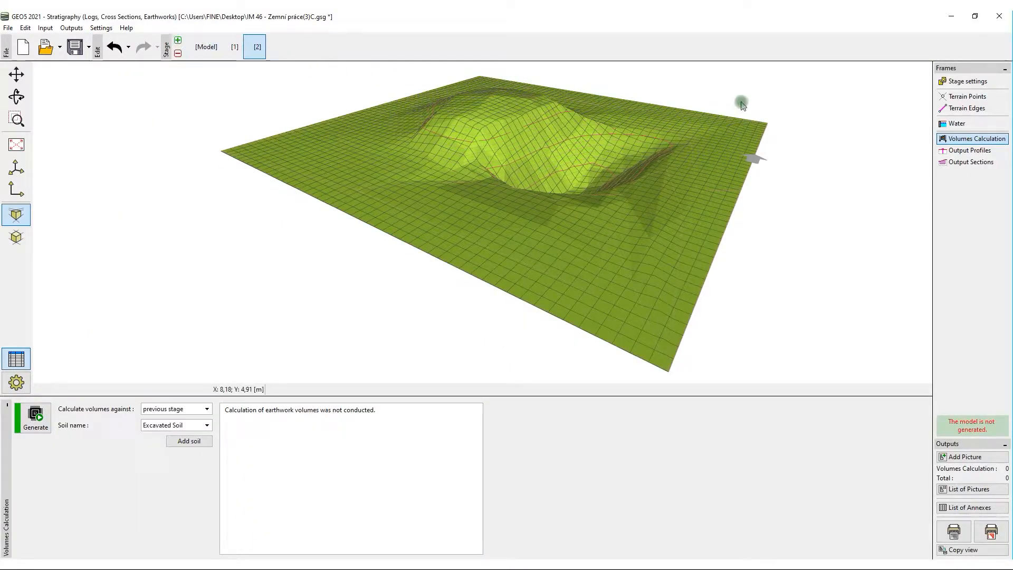
Step: Set stage 2 terrain modelling mode to earthworks and show its empty Earthworks list
{"action": "left_click", "coordinate": [968, 81]}
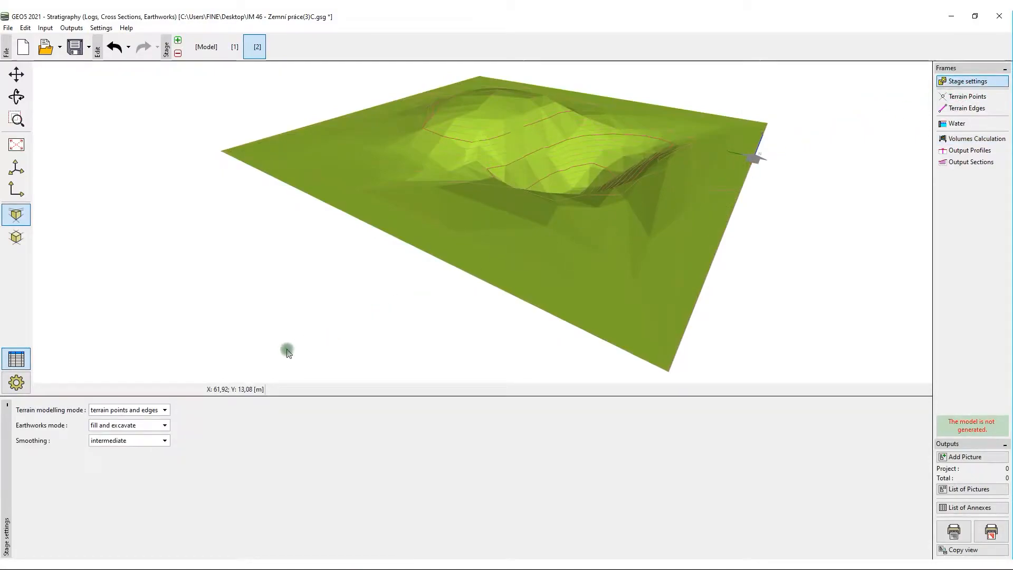
{"action": "left_click", "coordinate": [165, 409]}
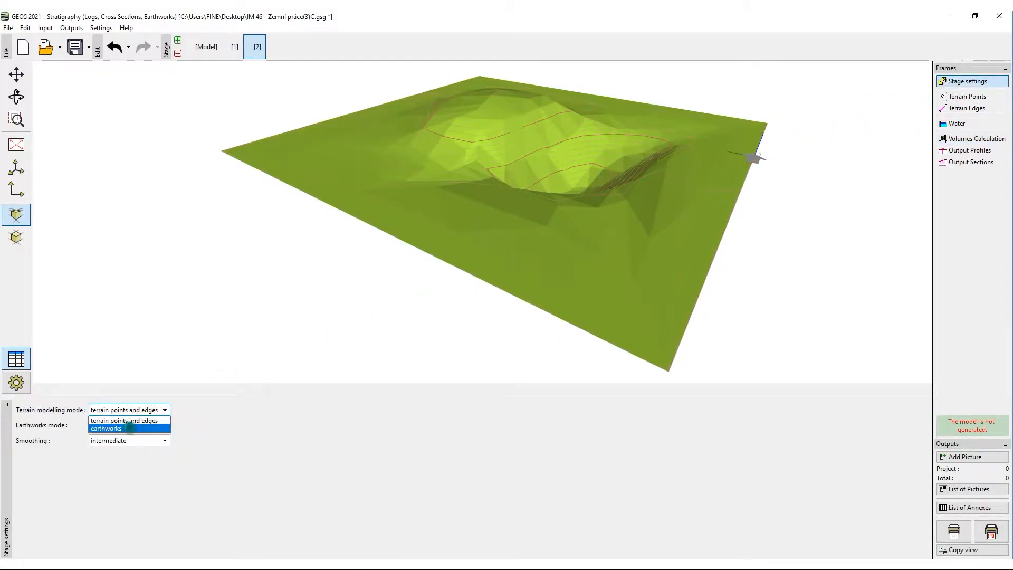
{"action": "left_click", "coordinate": [106, 427]}
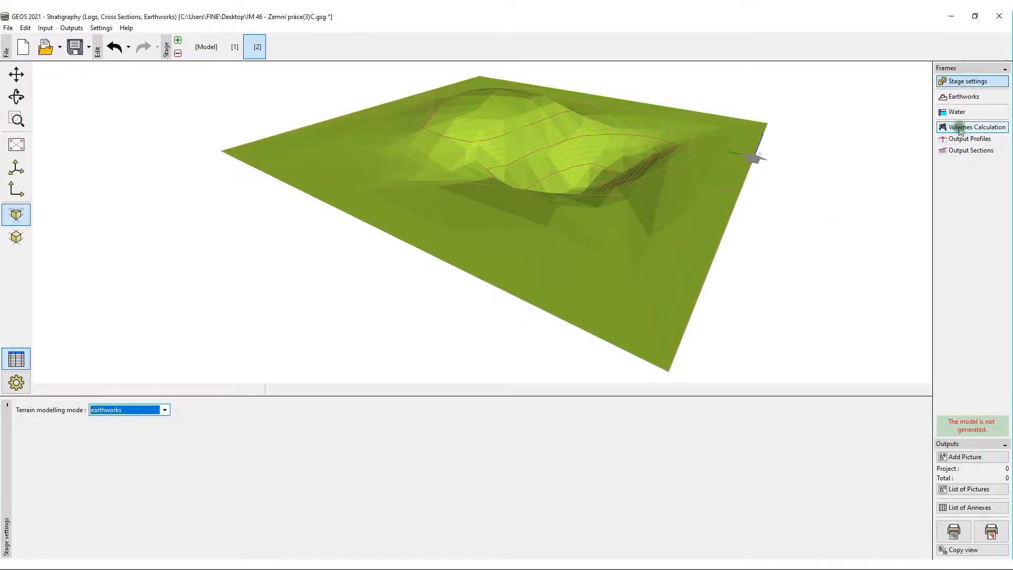
{"action": "left_click", "coordinate": [964, 96]}
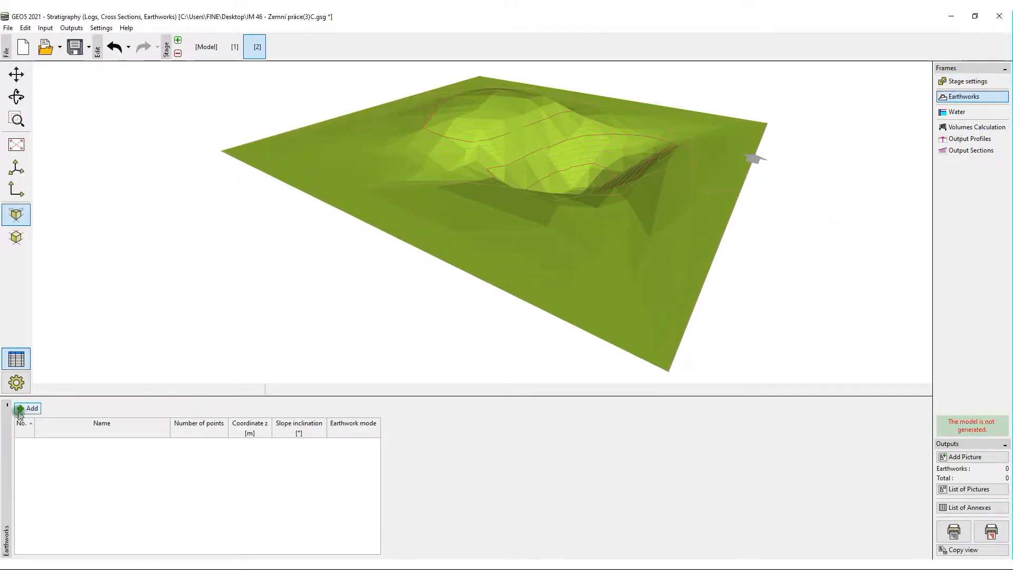
Step: Add a rectangular Terrace earthwork with four points at z 2.70 m and 89° slopes
{"action": "left_click", "coordinate": [28, 407]}
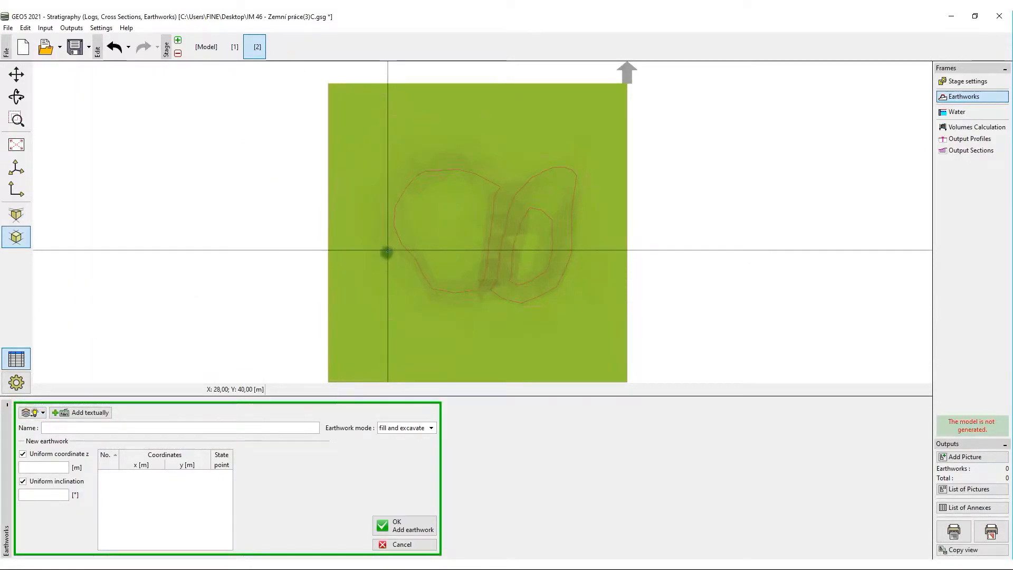
{"action": "left_click", "coordinate": [472, 250]}
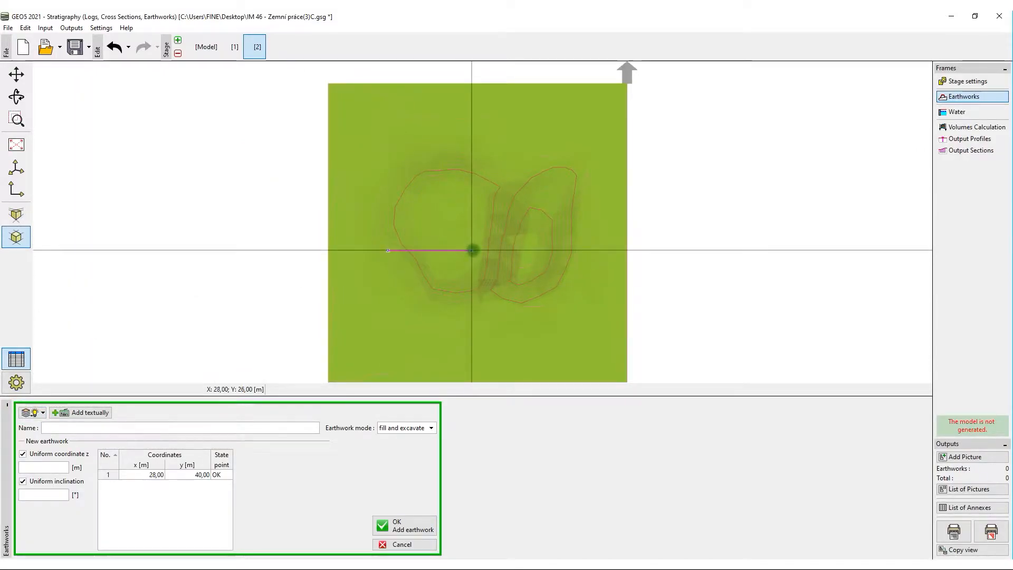
{"action": "left_click", "coordinate": [473, 251]}
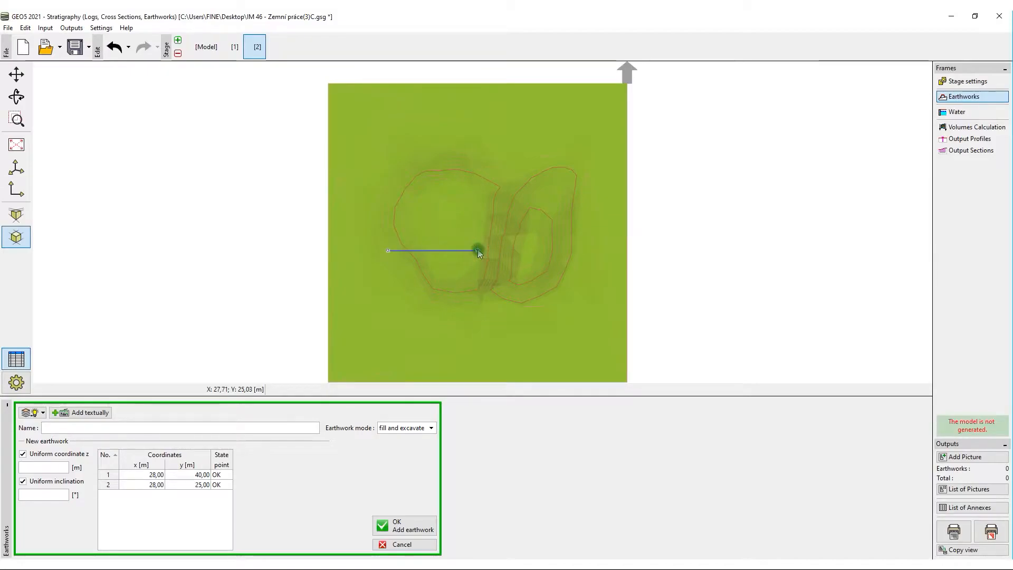
{"action": "left_click", "coordinate": [475, 189]}
{"action": "type", "text": "Terrace"}
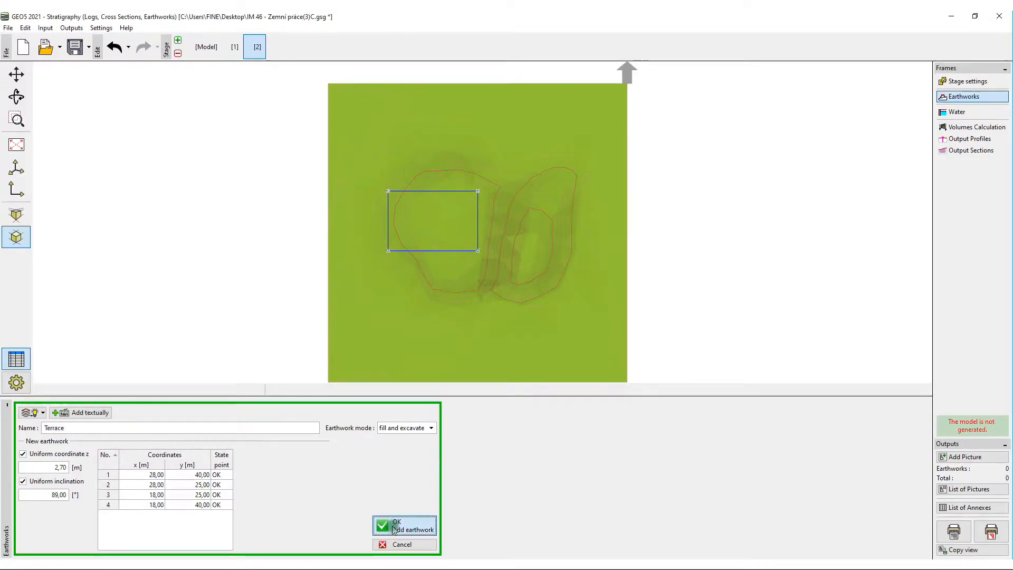
{"action": "left_click", "coordinate": [404, 525]}
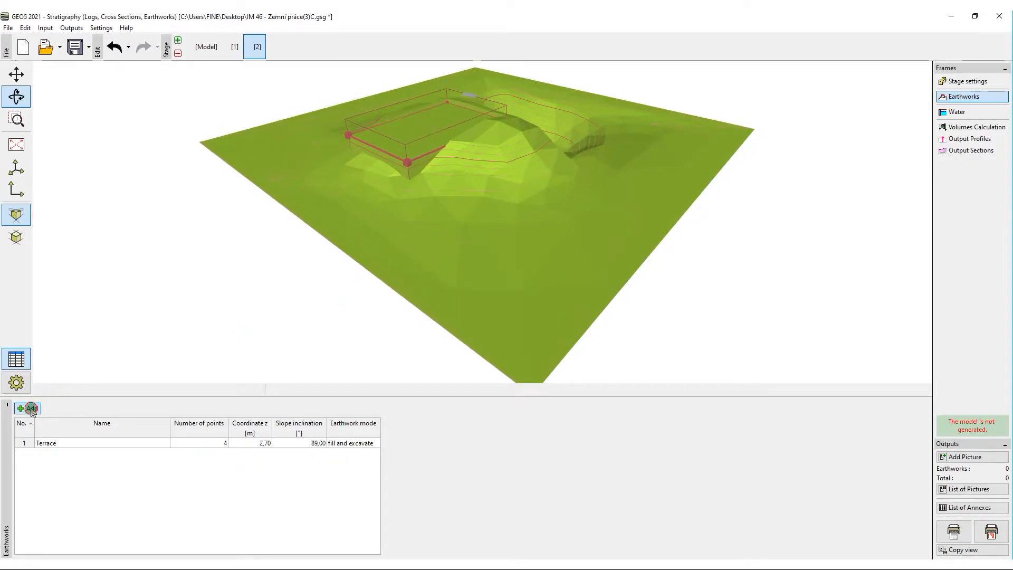
Step: Add an Entrance Ramp earthwork sloping 30° from 2.70 m at the terrace down to 0.00 m
{"action": "left_click", "coordinate": [28, 408]}
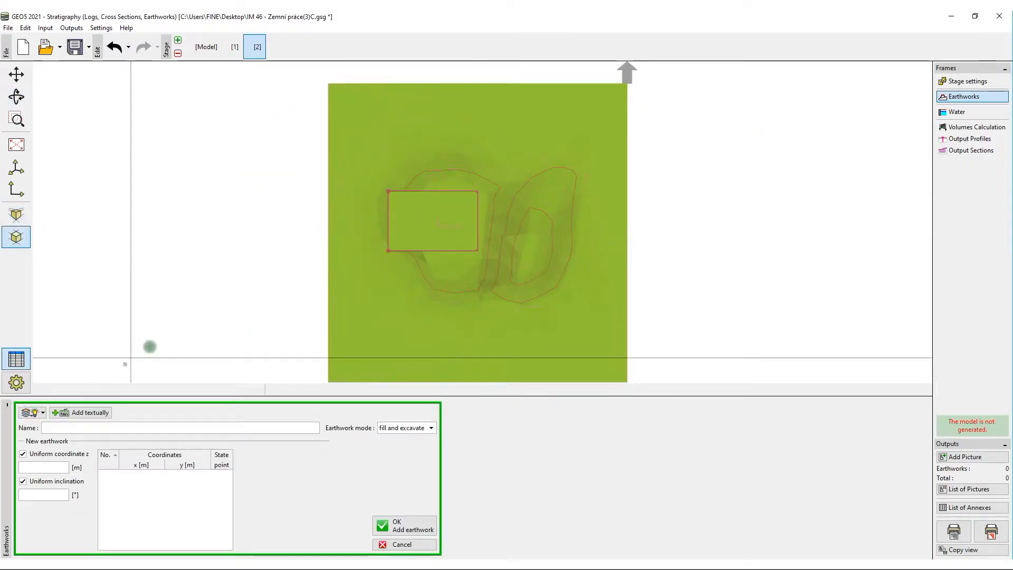
{"action": "left_click", "coordinate": [405, 251]}
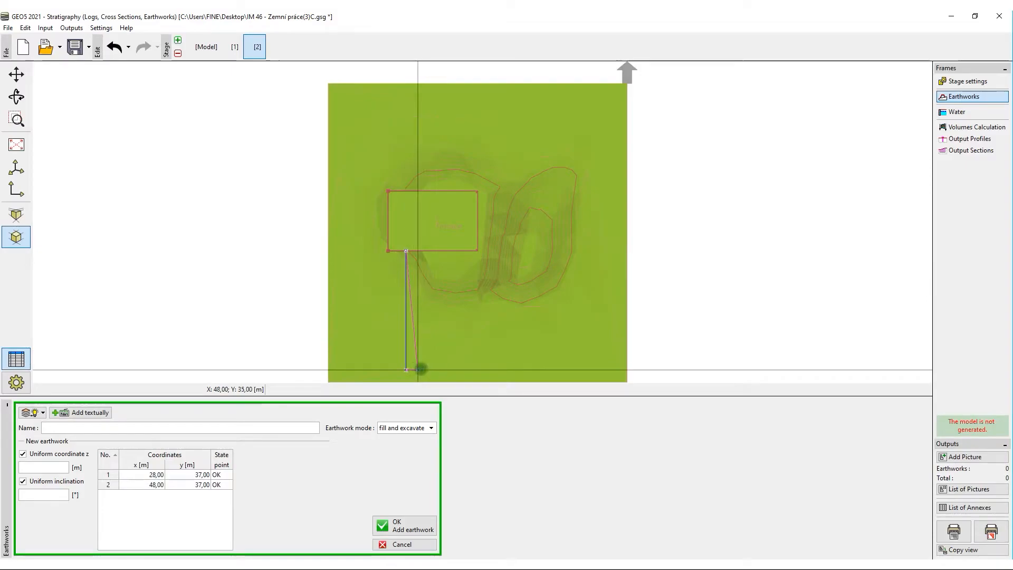
{"action": "left_click", "coordinate": [408, 258]}
{"action": "type", "text": "Entrance Ramp"}
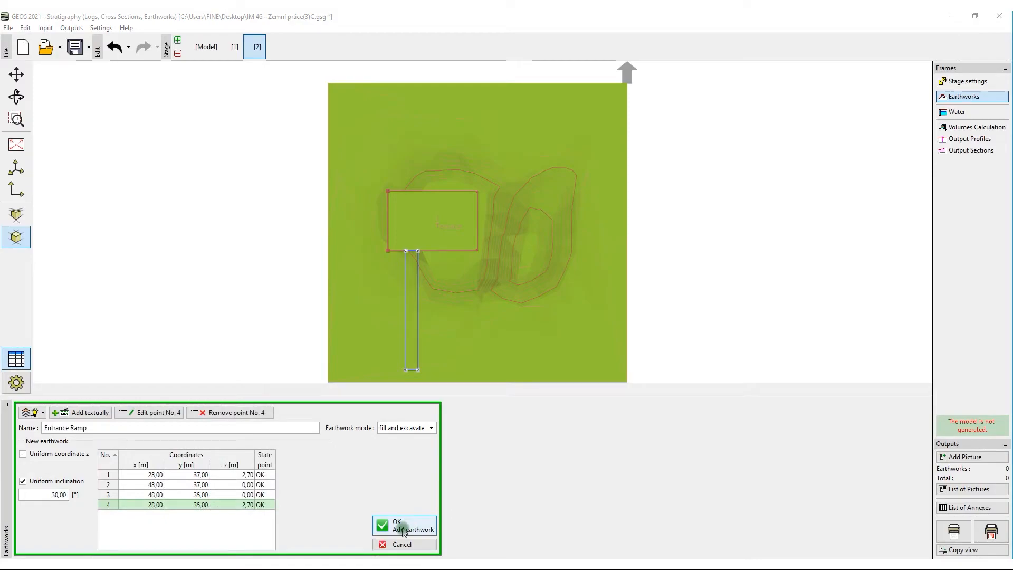
{"action": "left_click", "coordinate": [404, 525]}
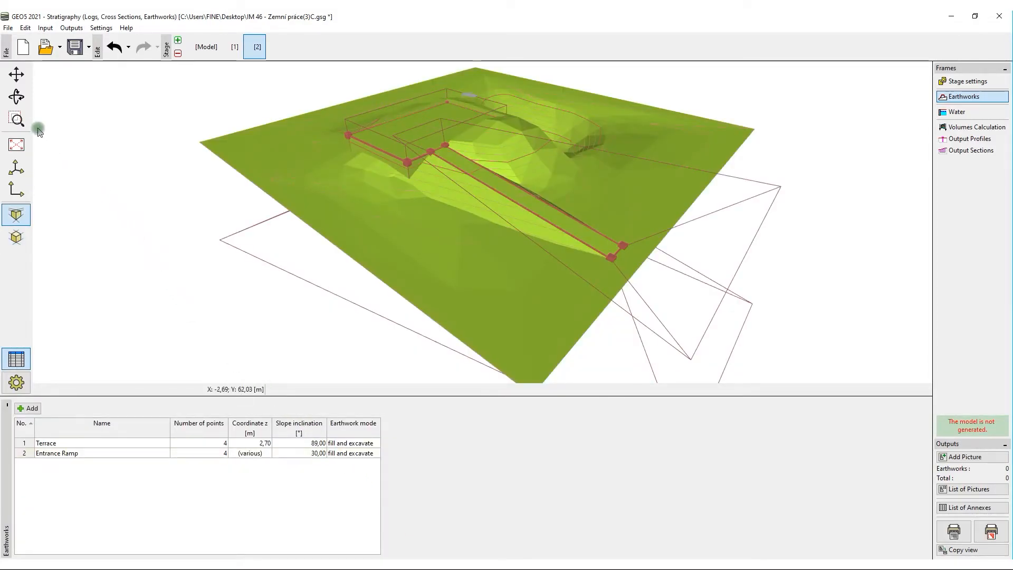
{"action": "left_click", "coordinate": [16, 96]}
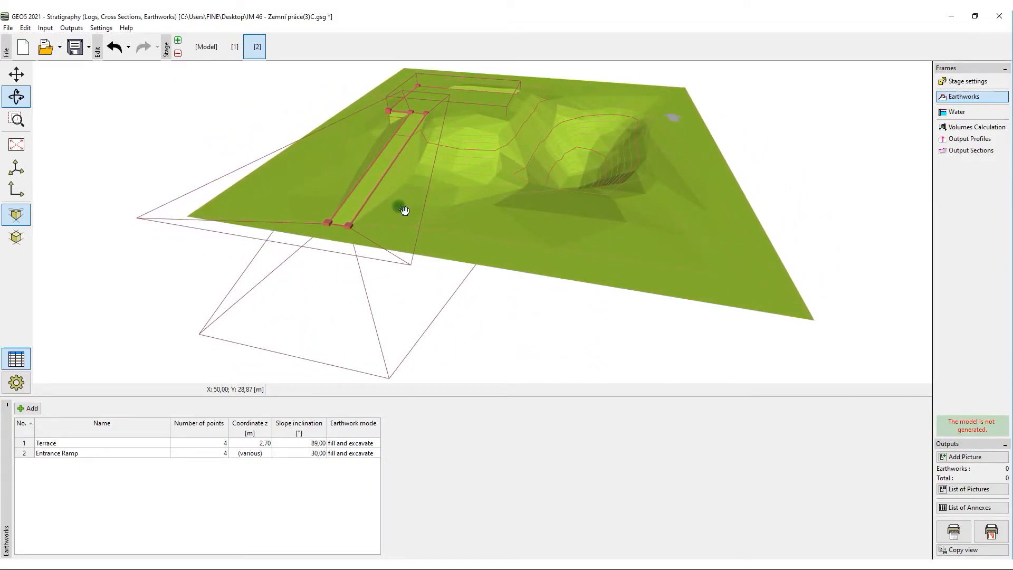
{"action": "left_click", "coordinate": [956, 111]}
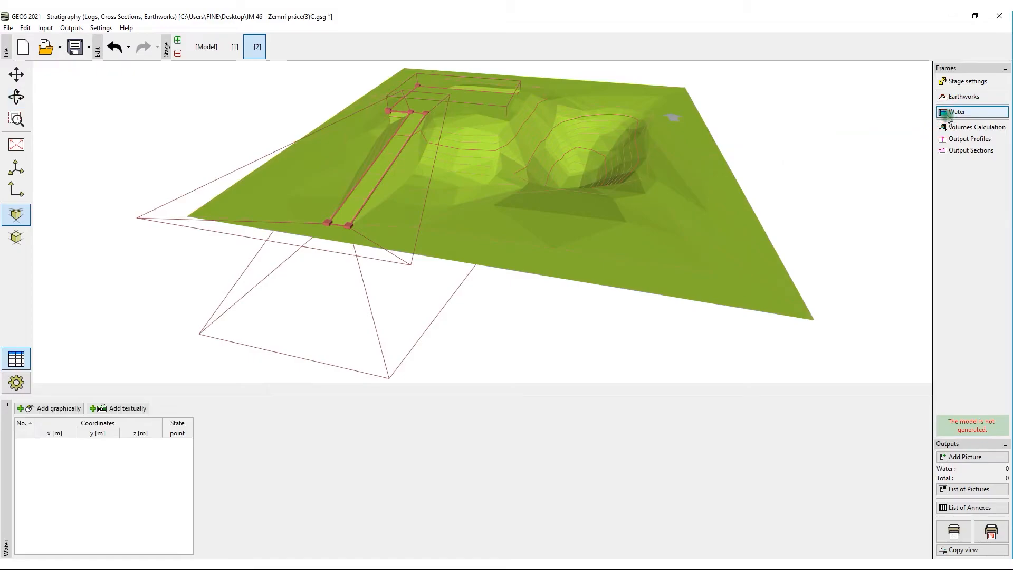
Step: Place a pond water point at 28, 16 with water level −0.40 m
{"action": "left_click", "coordinate": [53, 407]}
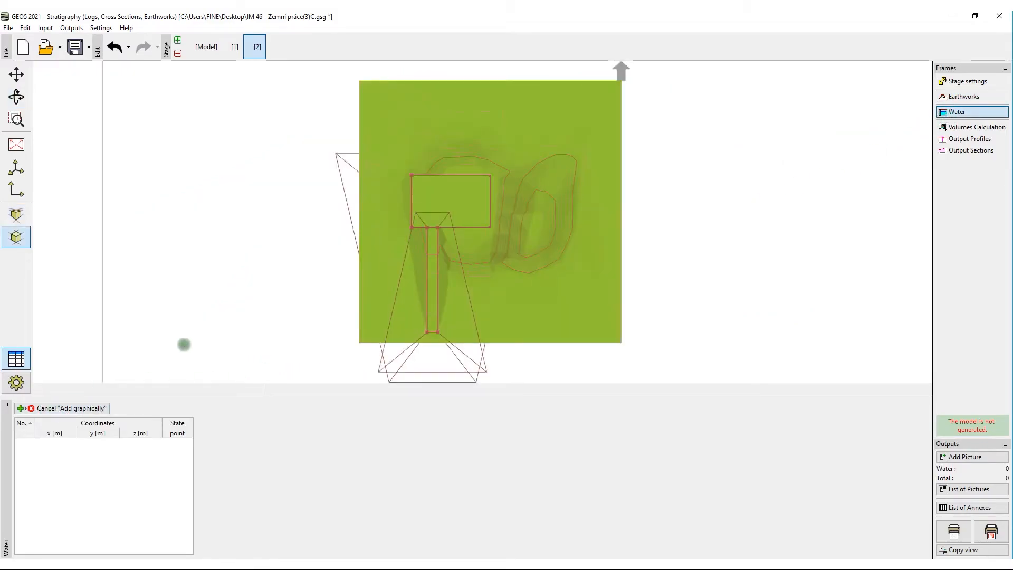
{"action": "left_click", "coordinate": [538, 231]}
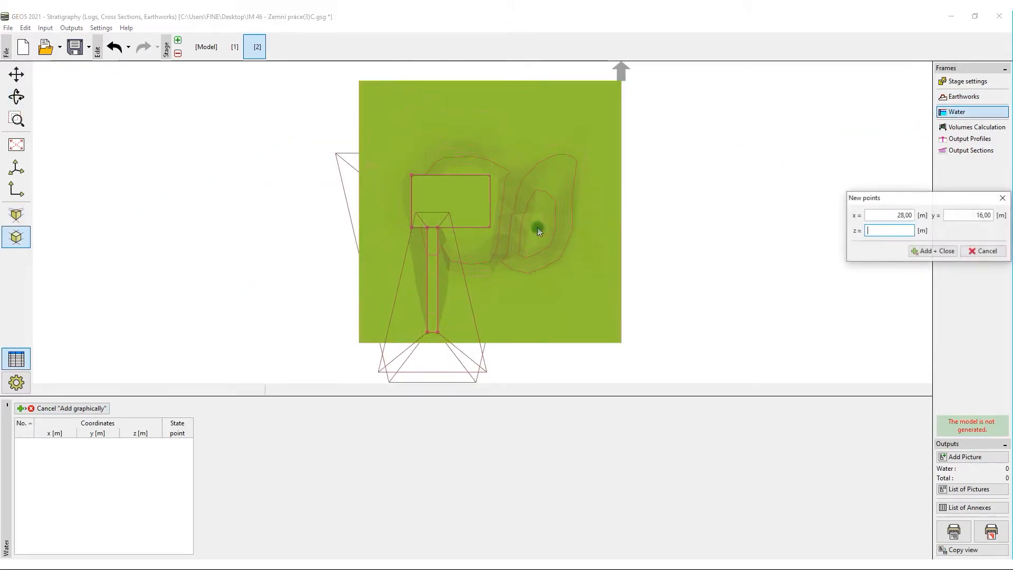
{"action": "type", "text": "-0."}
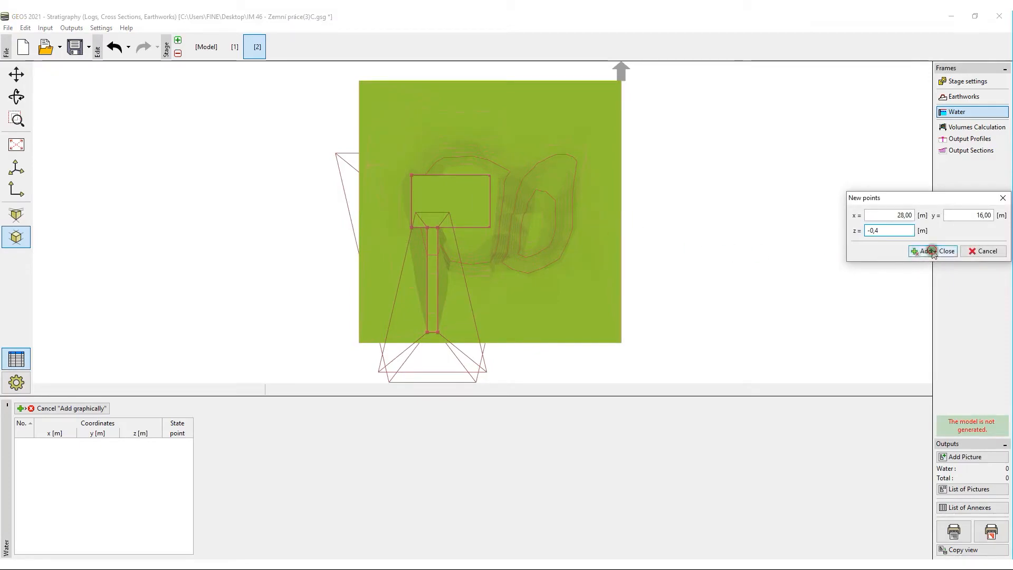
{"action": "left_click", "coordinate": [927, 251]}
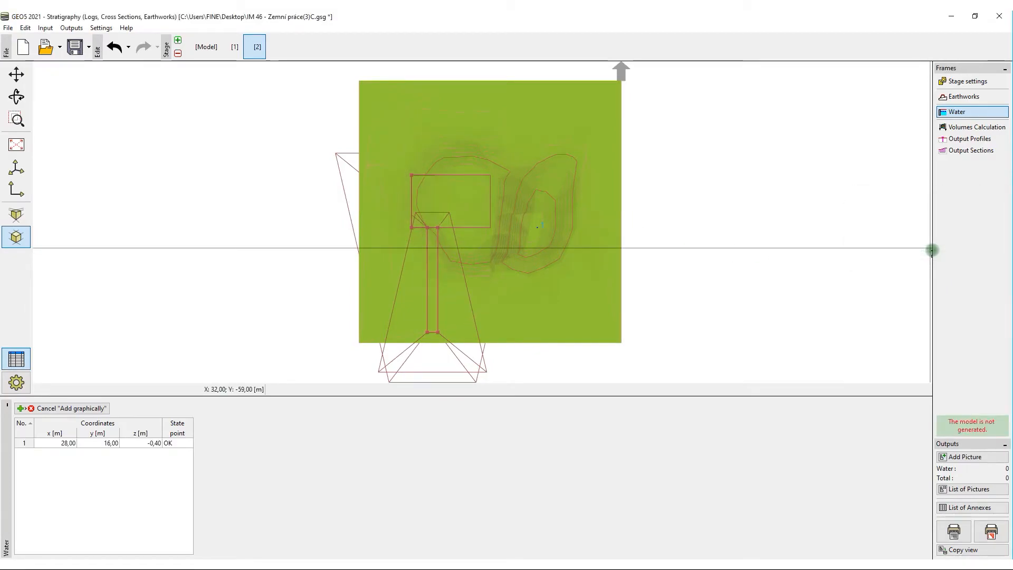
{"action": "mouse_move", "coordinate": [977, 127]}
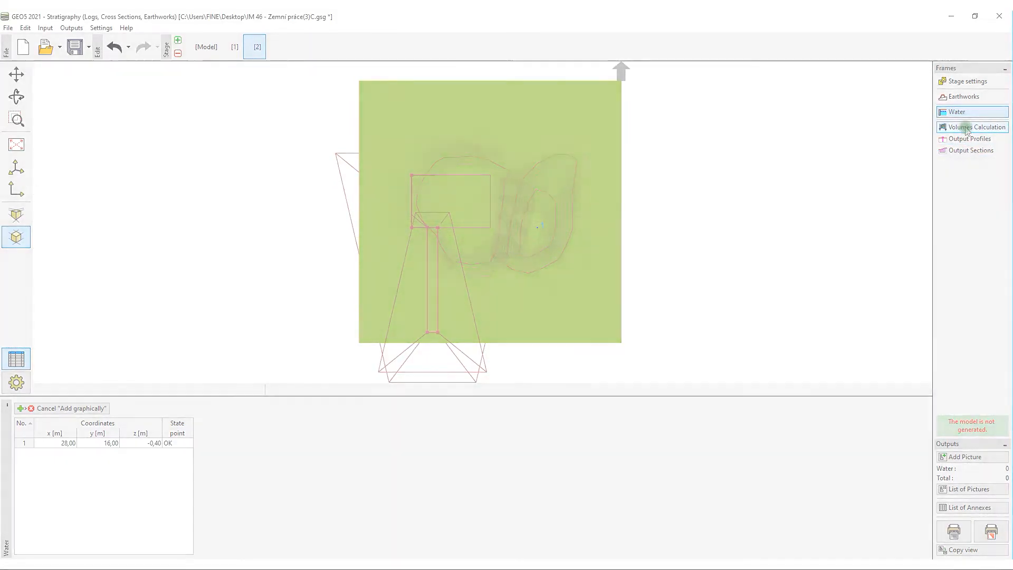
Step: Generate stage 2 volumes (93.06 m³ excavated, 97.72 m³ filled, 437.48 m³ water) and go to Output Sections
{"action": "left_click", "coordinate": [975, 127]}
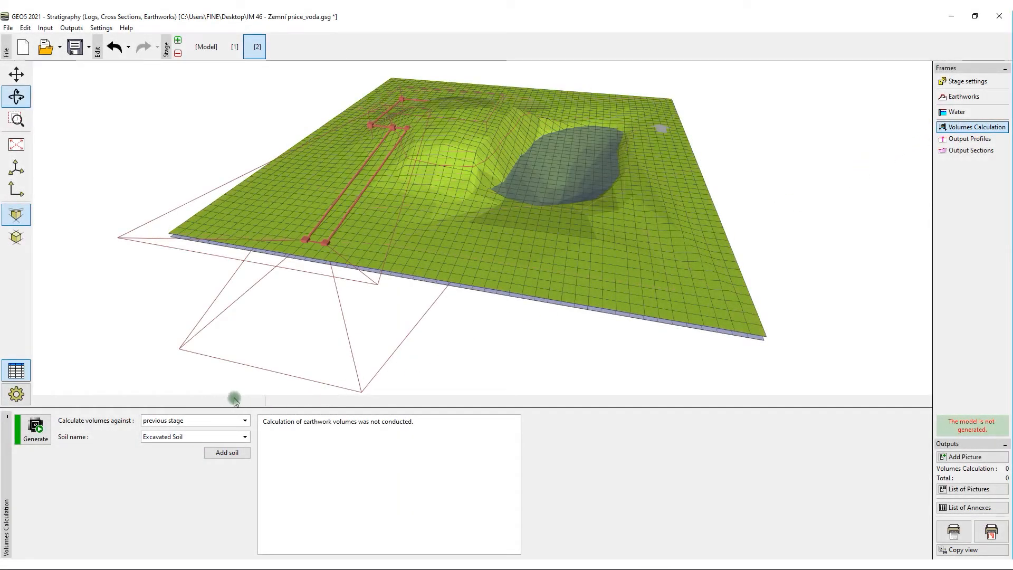
{"action": "left_click", "coordinate": [34, 430]}
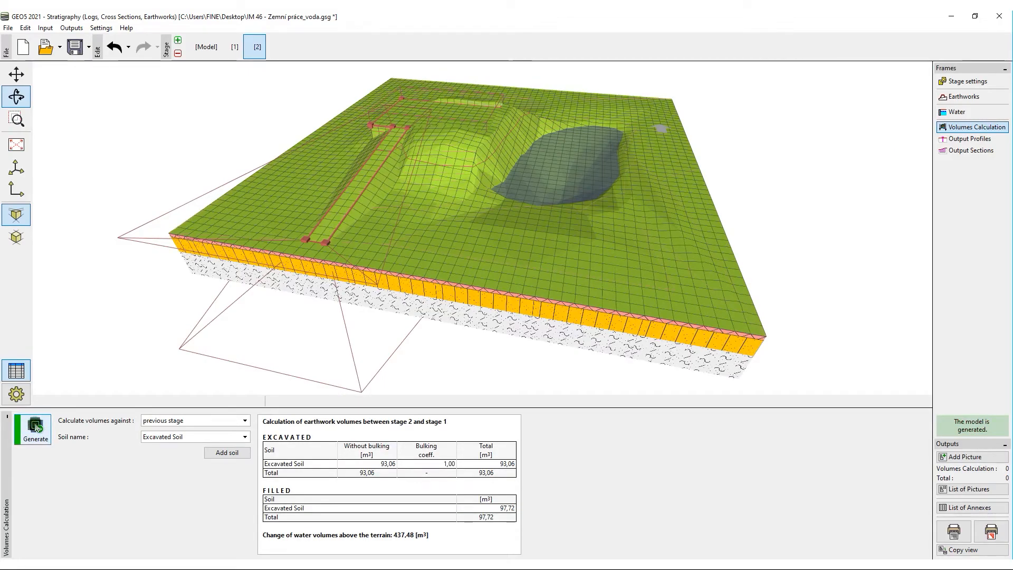
{"action": "mouse_move", "coordinate": [907, 167]}
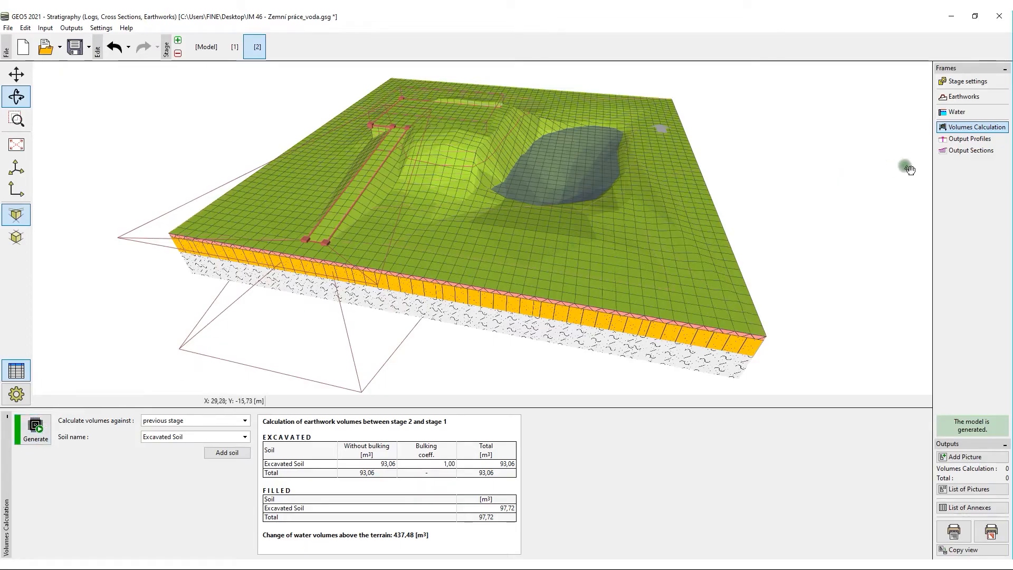
{"action": "left_click", "coordinate": [969, 149]}
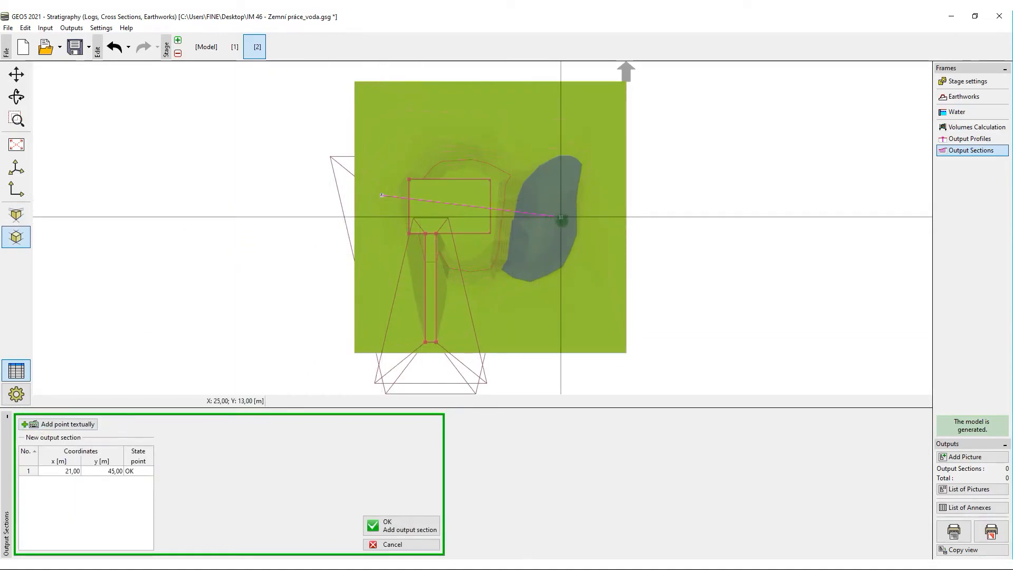
Step: Finish the section line at (29, 5) and preview its soil profile across terrace and pond
{"action": "left_click", "coordinate": [460, 389]}
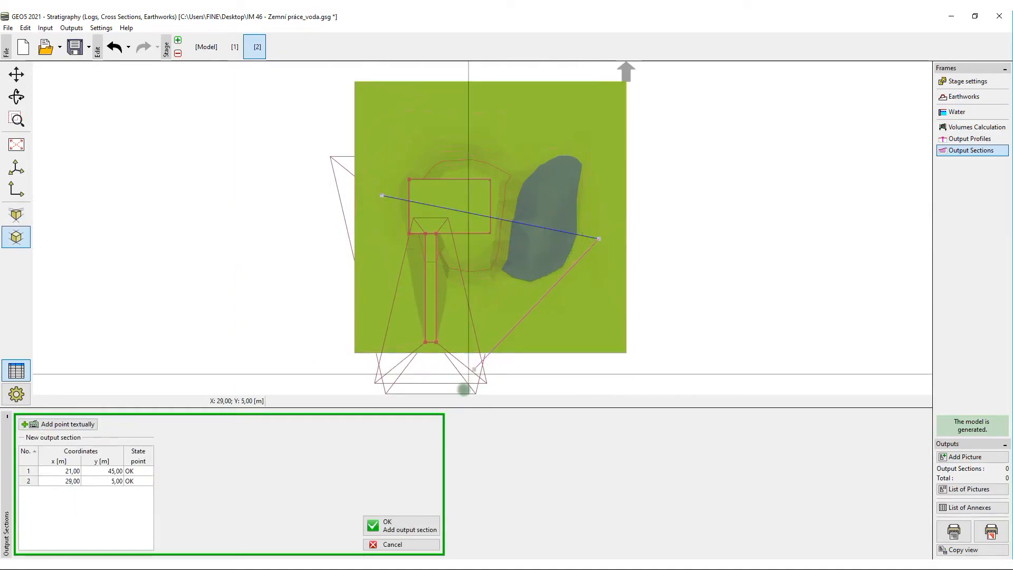
{"action": "left_click", "coordinate": [401, 526]}
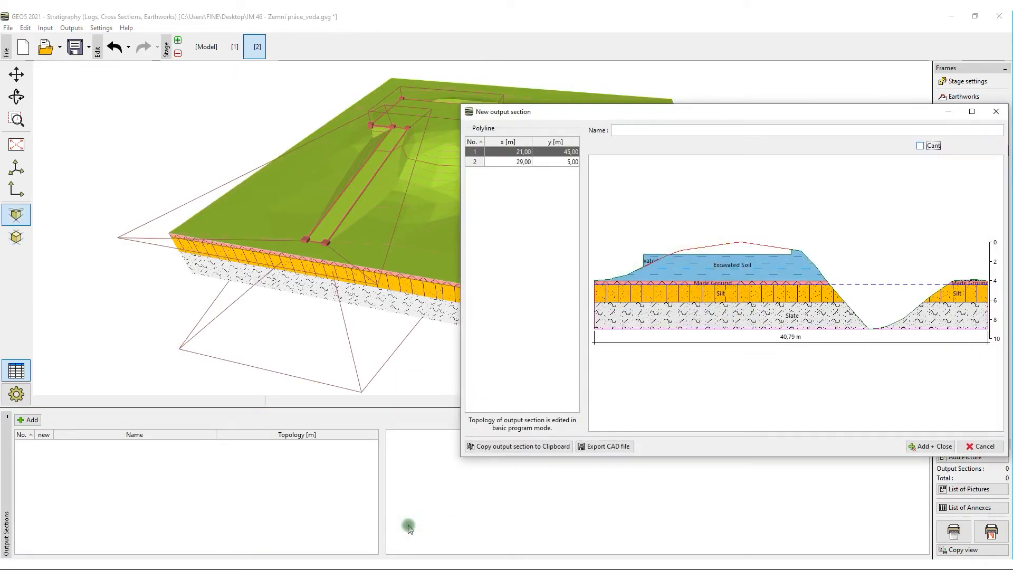